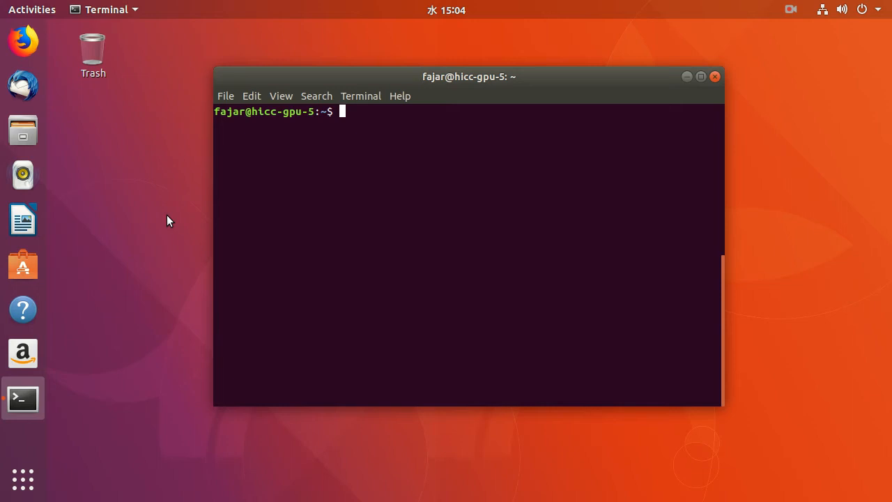
Step: Become root with sudo su and run aptitude search cuda, scrolling through the listed packages
type("sudo su")
type("ap")
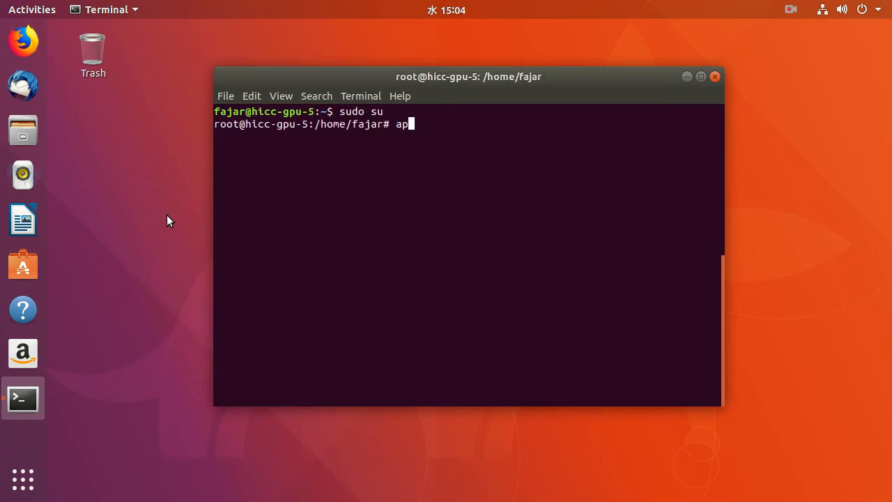
type("titude search cuda")
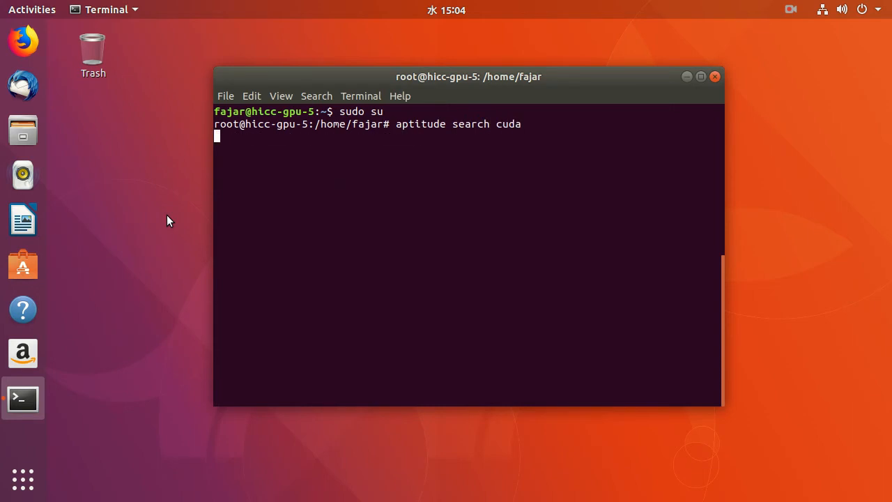
key("Return")
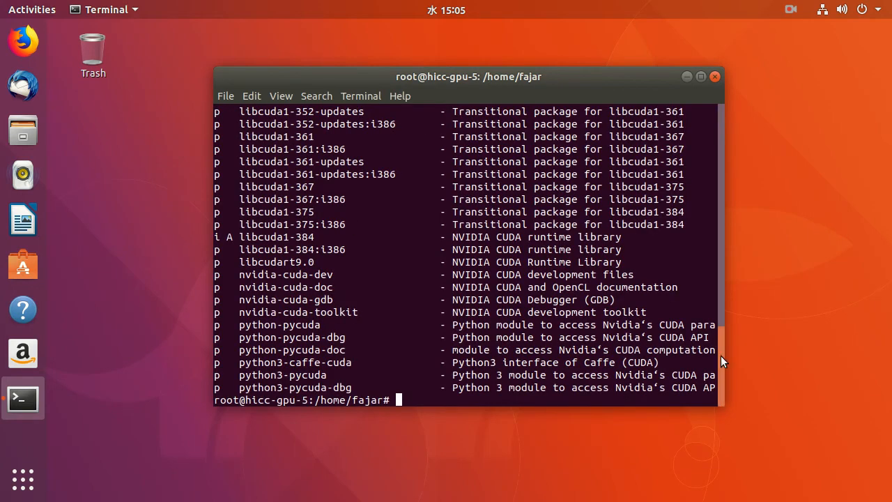
scroll("up", 3)
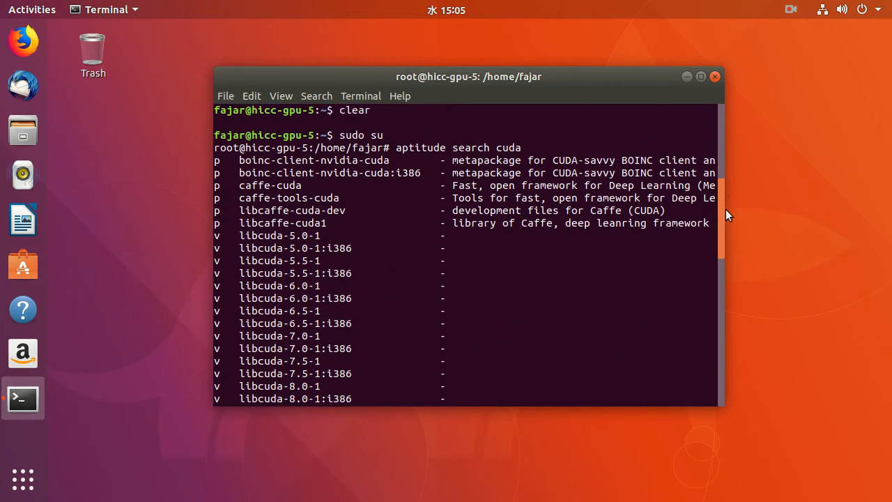
scroll("down", 3)
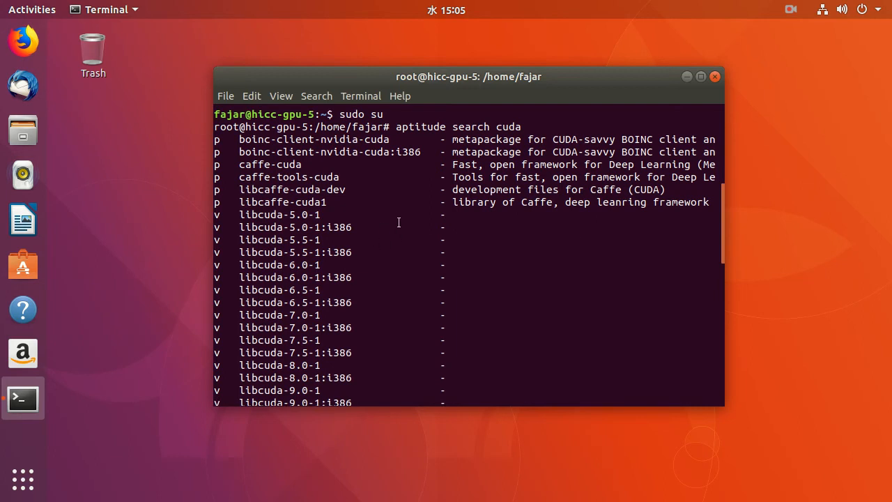
mouse_move(538, 228)
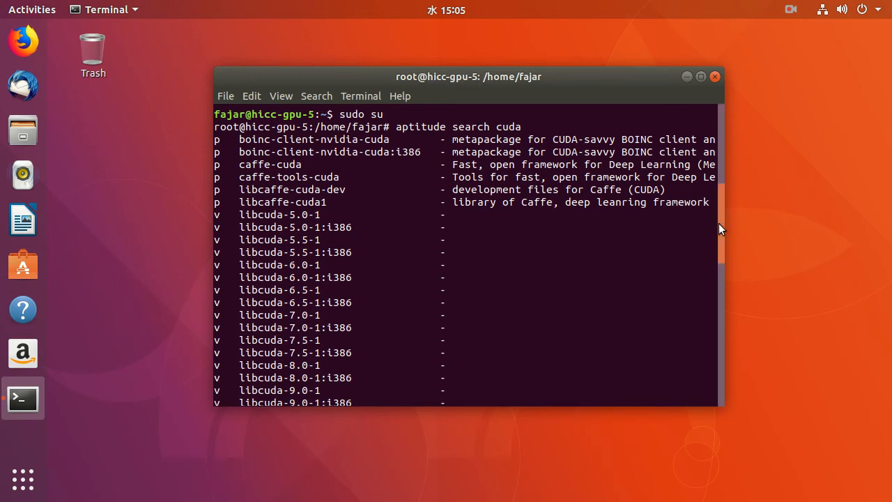
scroll("down", 3)
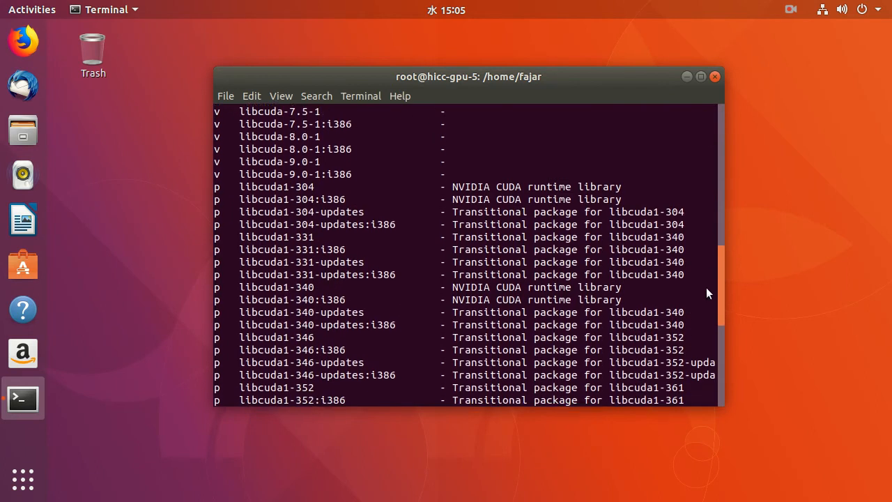
scroll("down", 3)
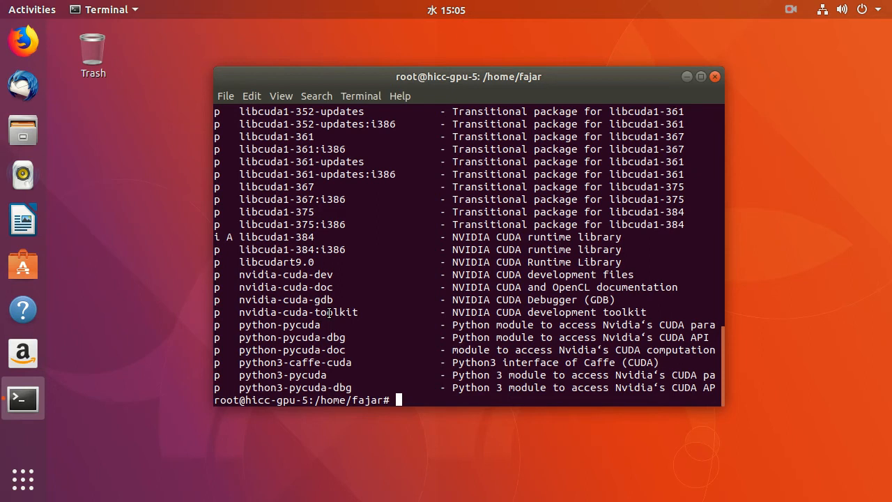
Step: Run apt show nvidia-cuda-toolkit and select its version number 9.0.176-2 in the output
type("apt sho")
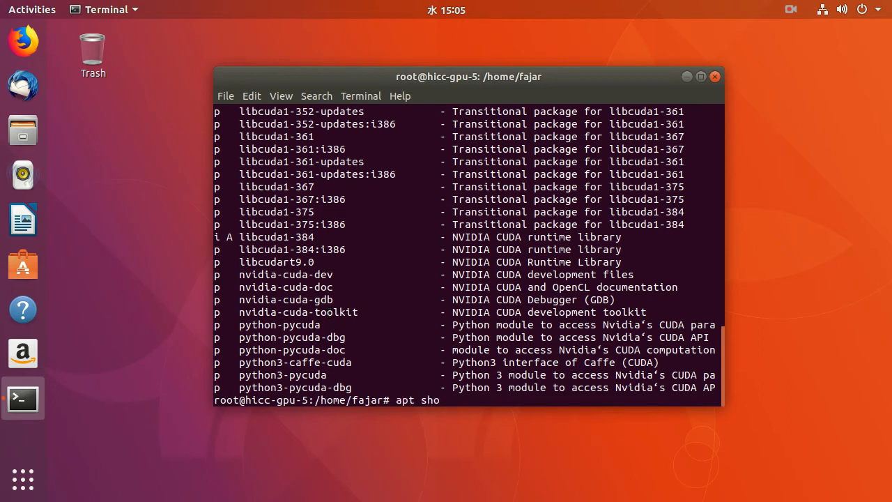
type("w nvidi")
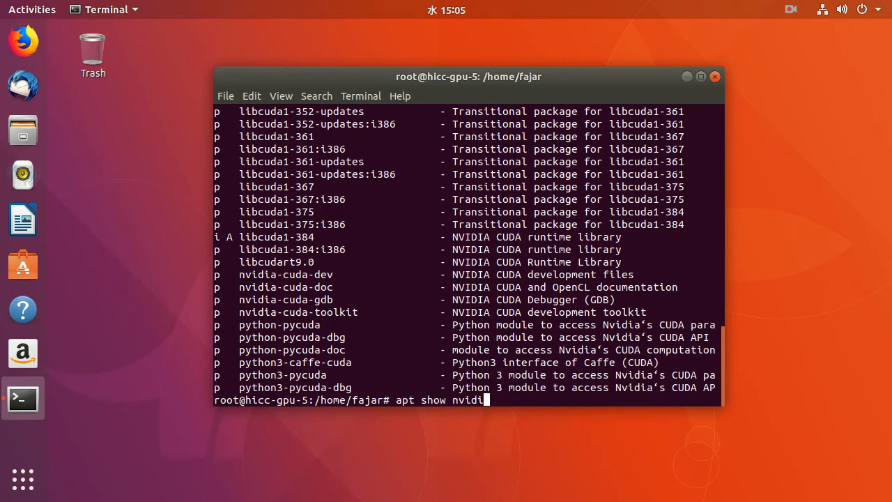
type("a-cuda")
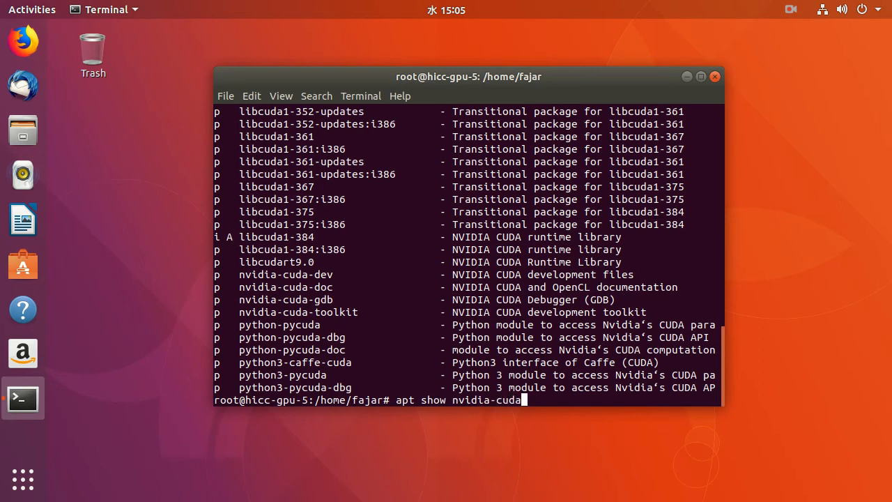
type("-toolkit")
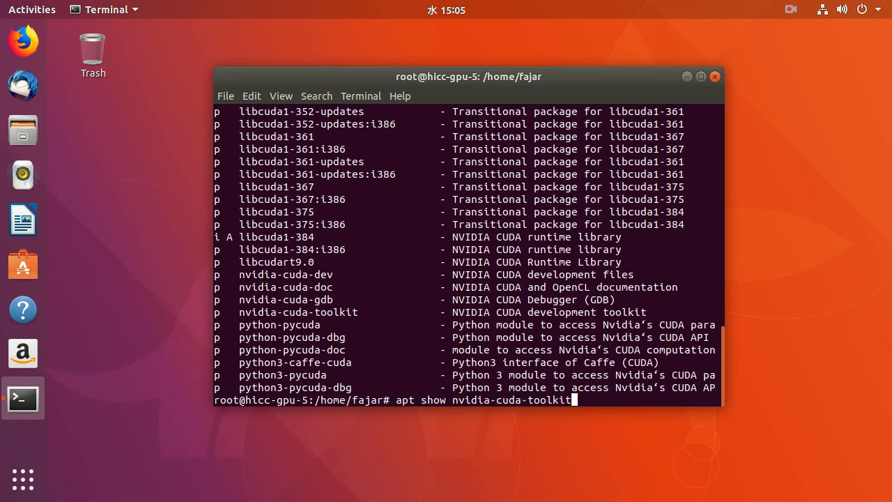
key("Return")
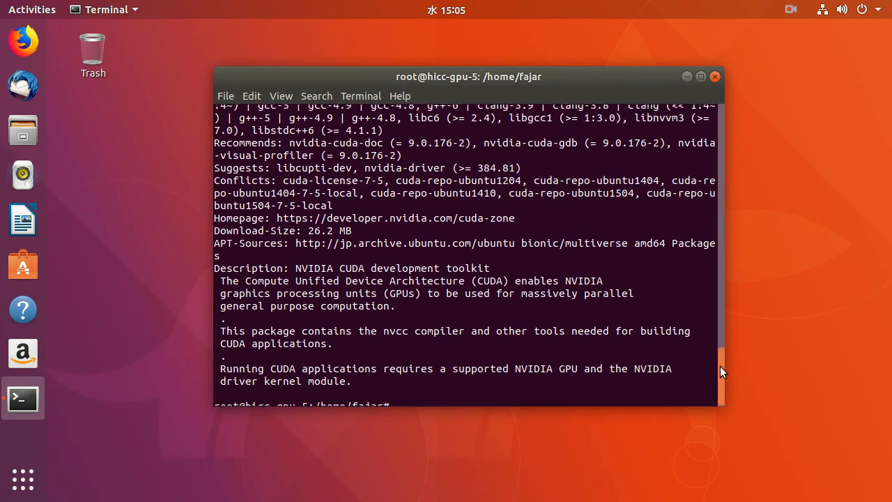
scroll("up", 3)
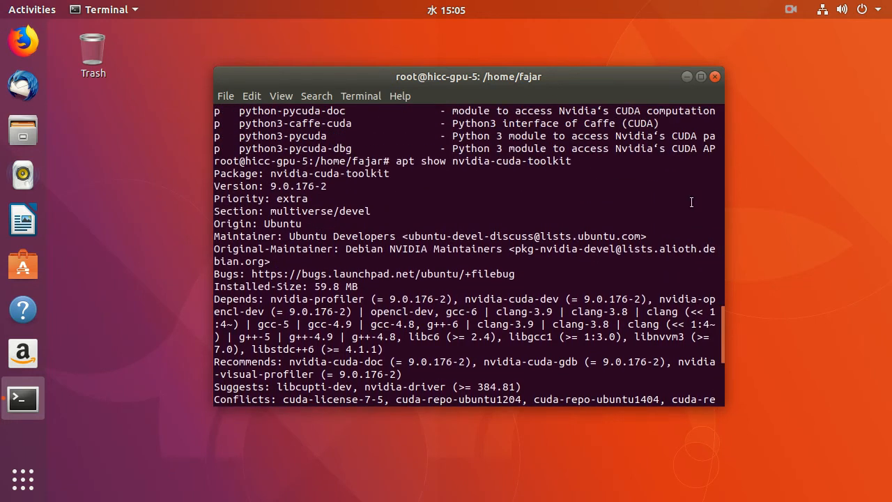
double_click(308, 187)
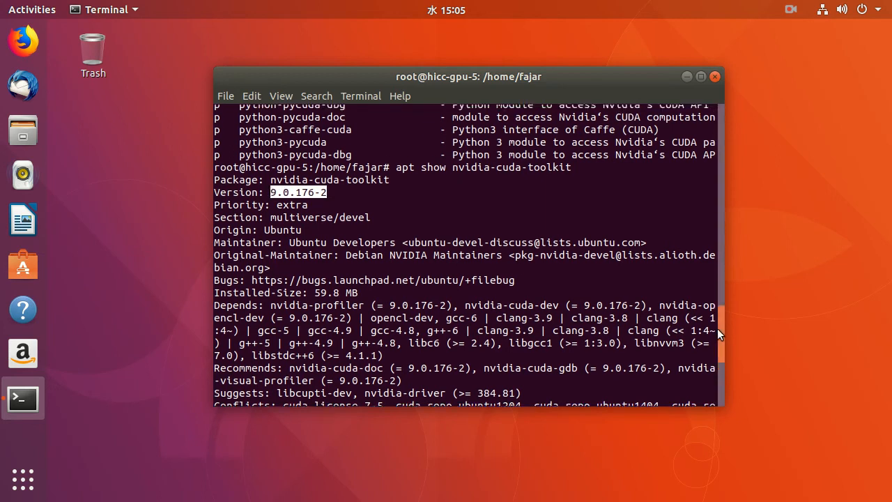
scroll("up", 3)
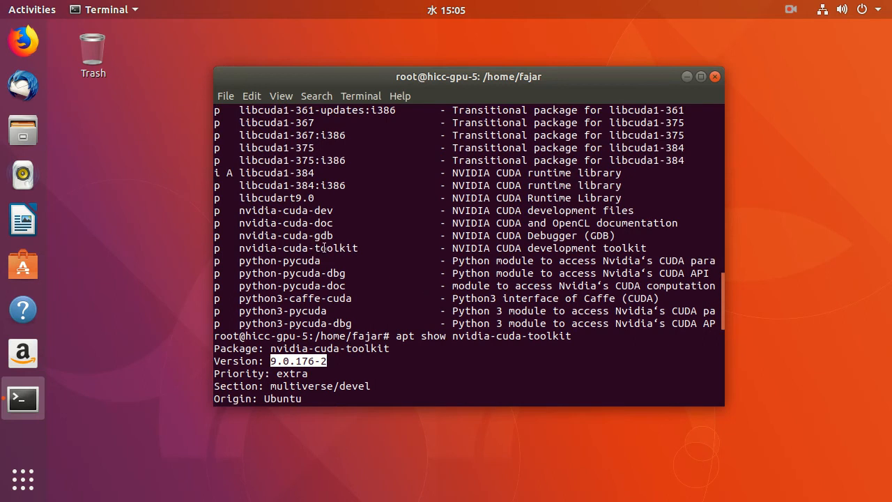
mouse_move(396, 258)
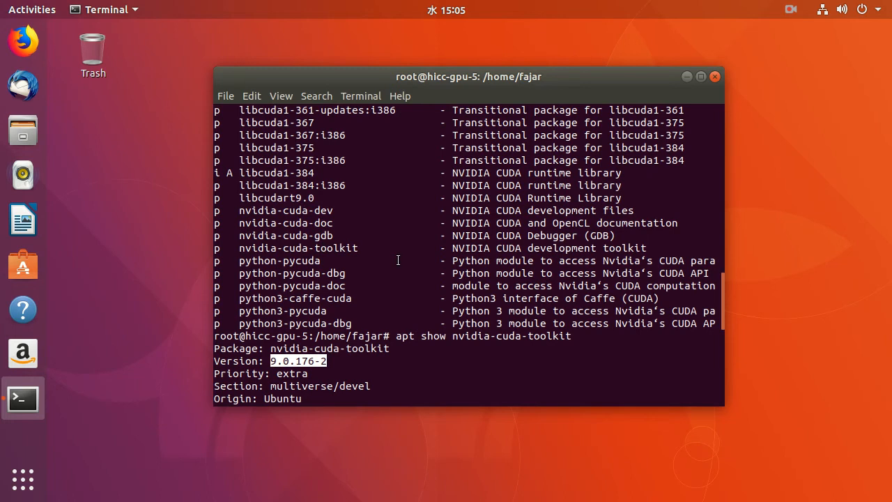
mouse_move(413, 304)
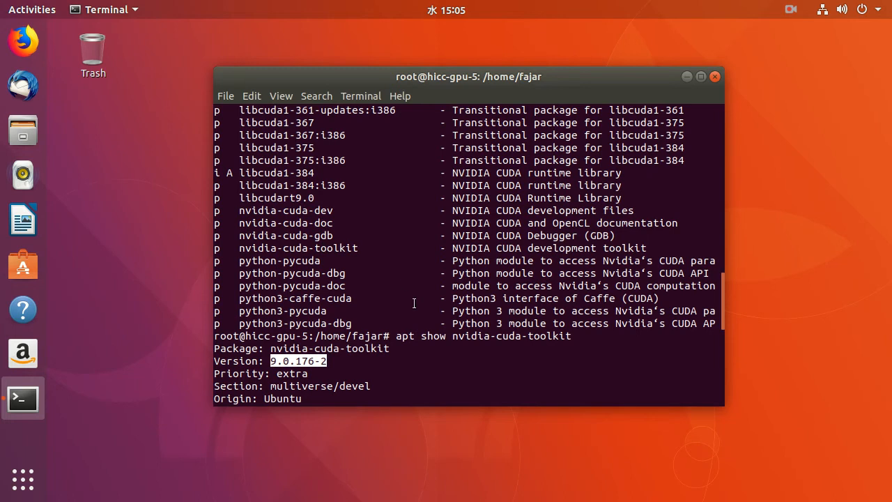
mouse_move(357, 250)
type("a")
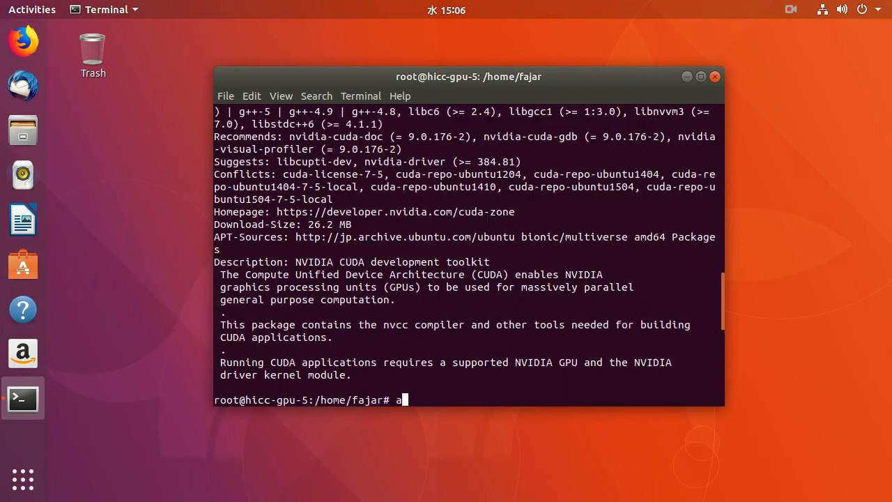
Step: Run apt install nvidia-cuda-toolkit and answer y to the 90-package, 840 MB install plan
type("pt install n")
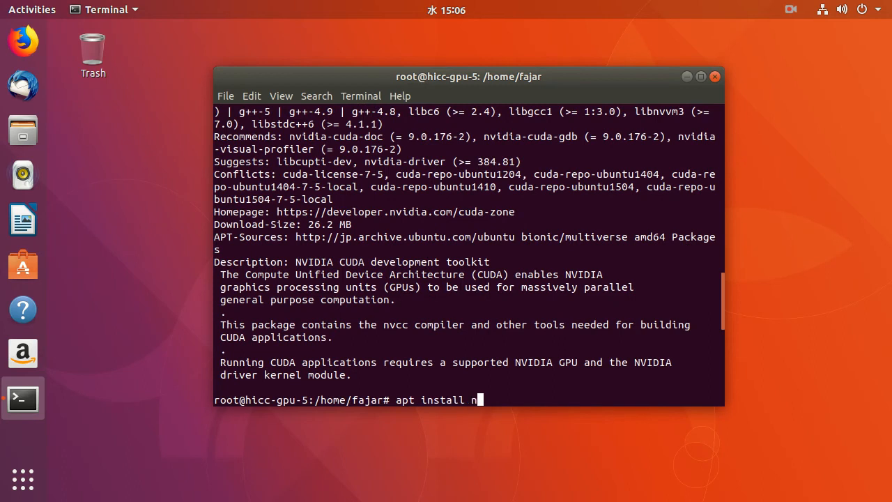
type("vidia-cuda-toolk")
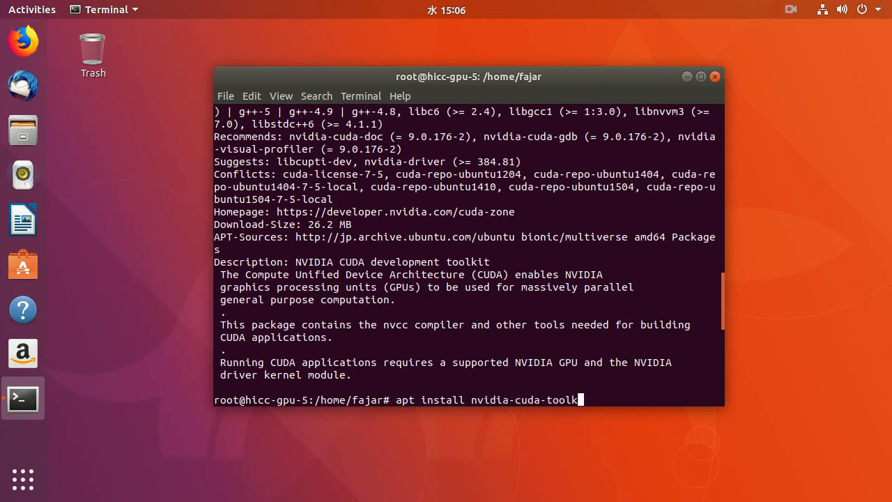
key("Return")
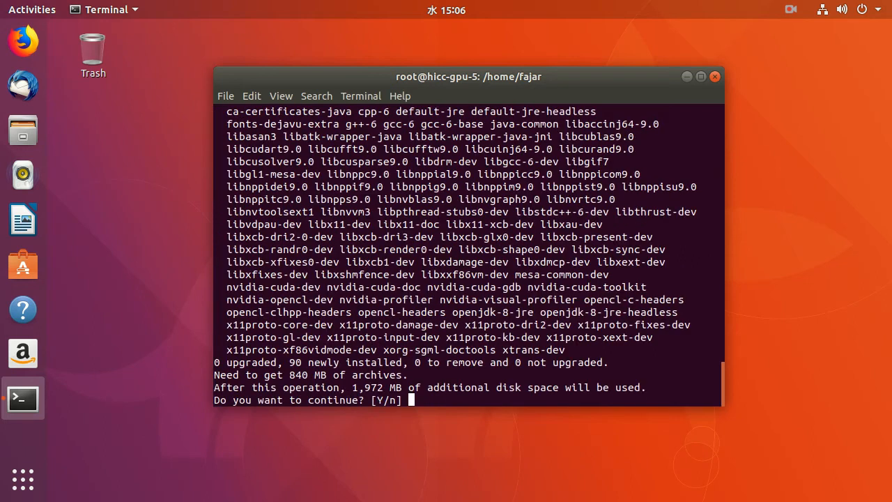
type("y")
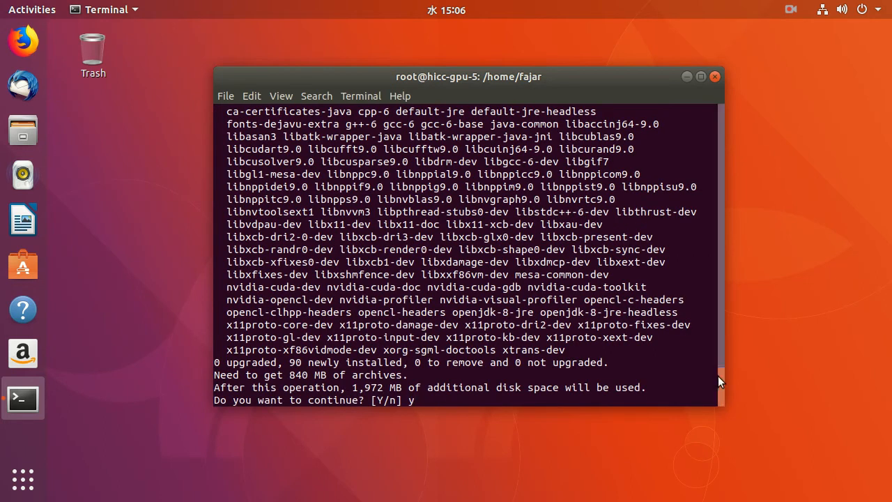
scroll("up", 3)
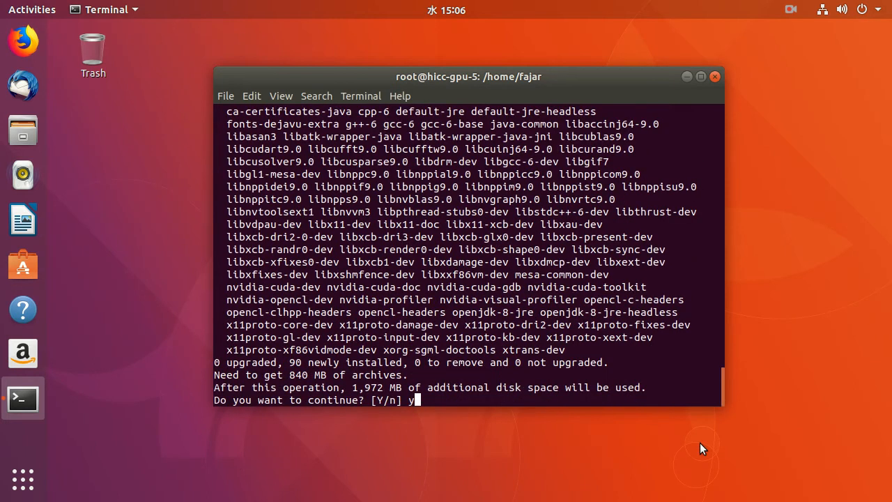
Step: Confirm the install and let apt finish setting up the 90 packages until the prompt returns
key("Return")
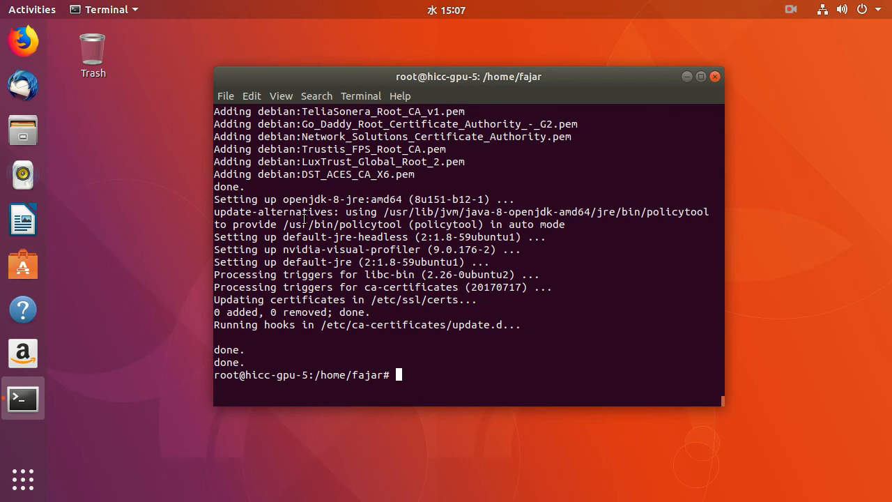
Step: Run nvcc -V, which reports Cuda compilation tools release 9.0, V9.0.176
type("nvcc")
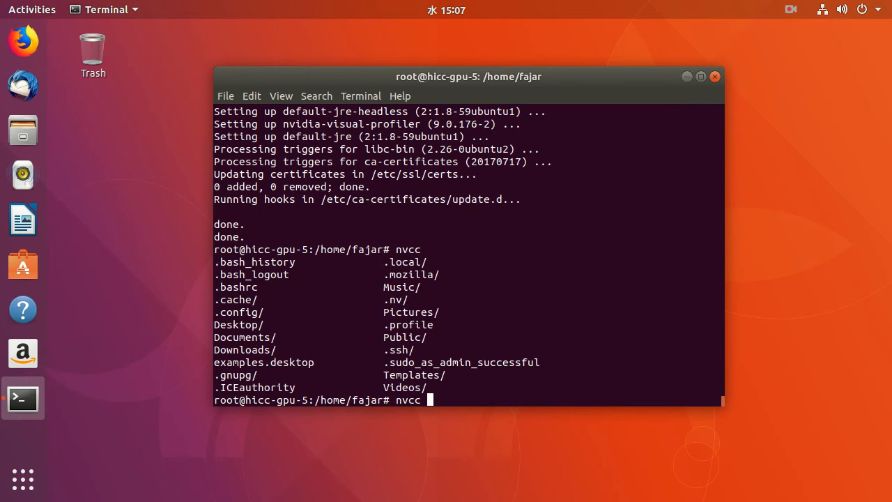
type("-V")
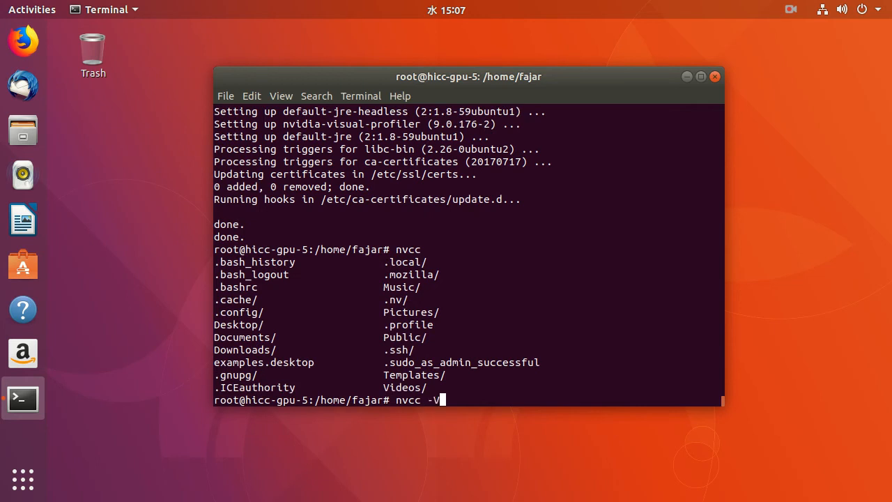
key("Return")
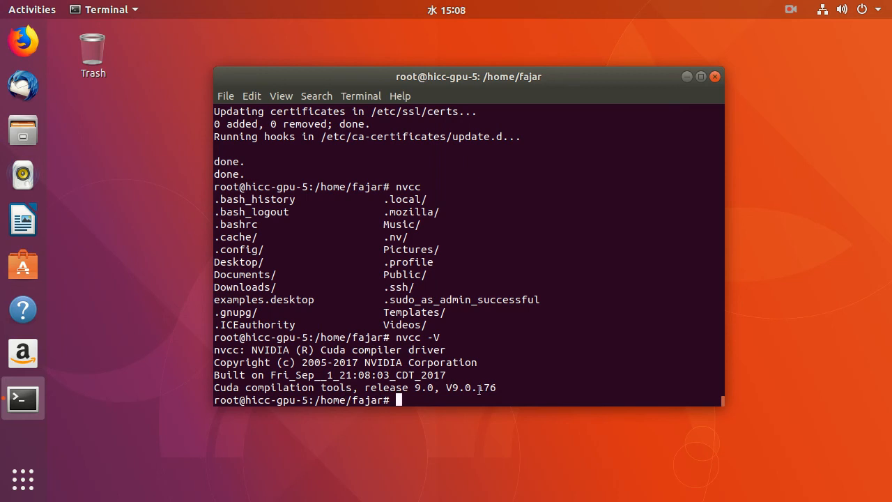
Step: Run type nvcc, showing nvcc is hashed at /usr/bin/nvcc
type("ty")
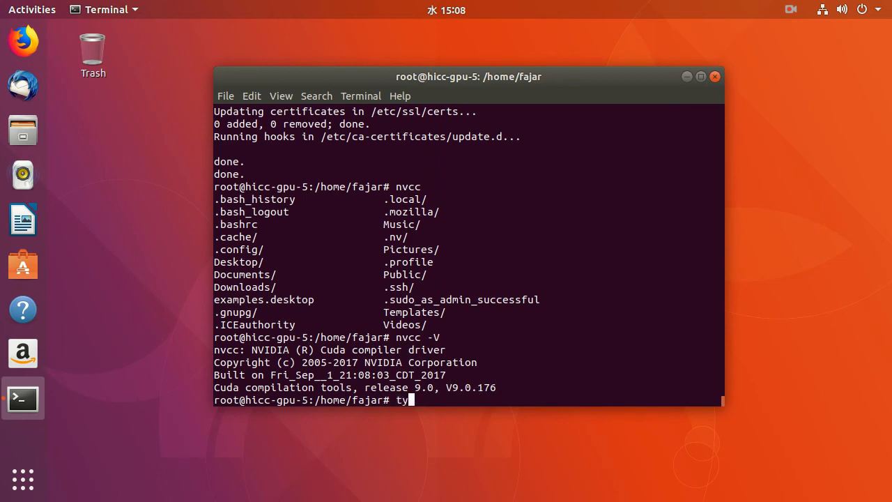
type("pe")
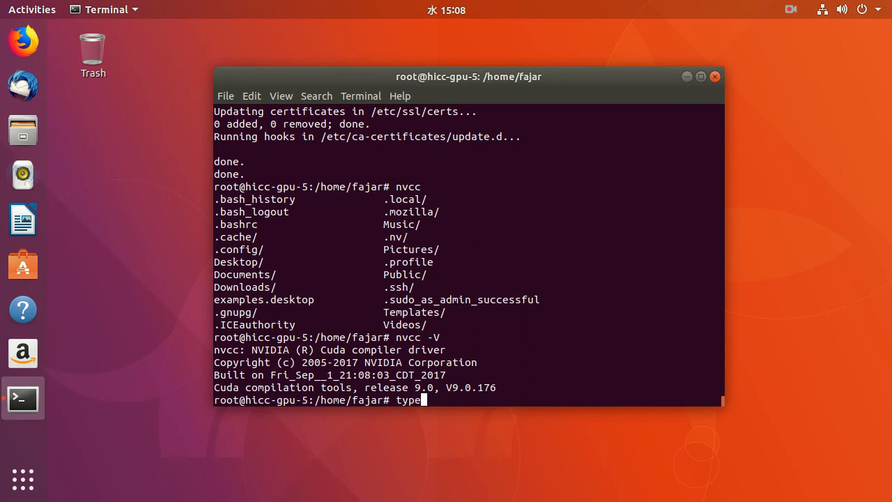
type("n")
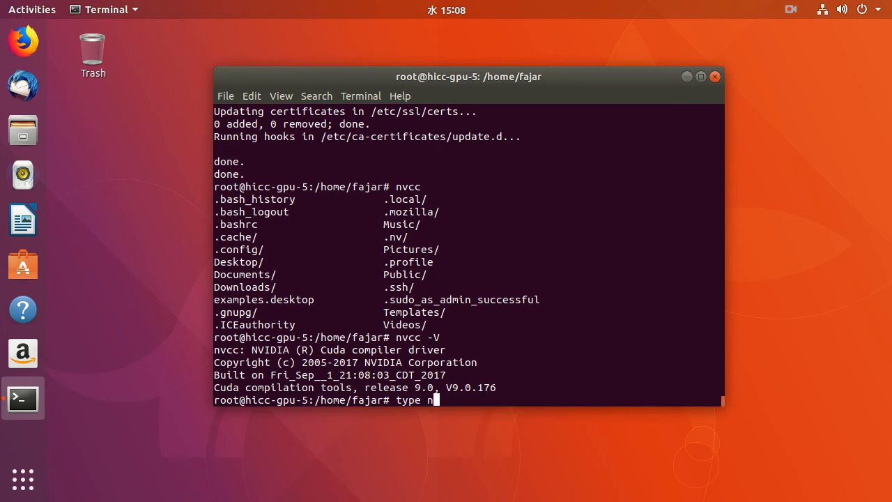
type("vc")
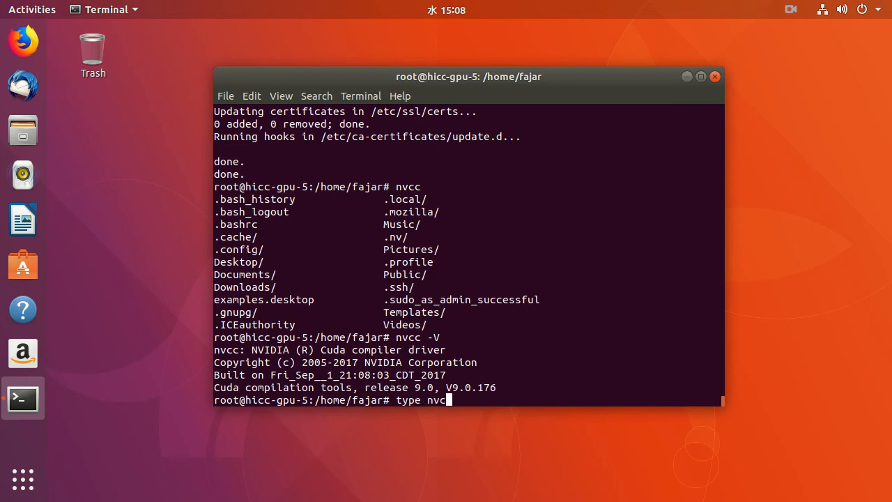
key("Return")
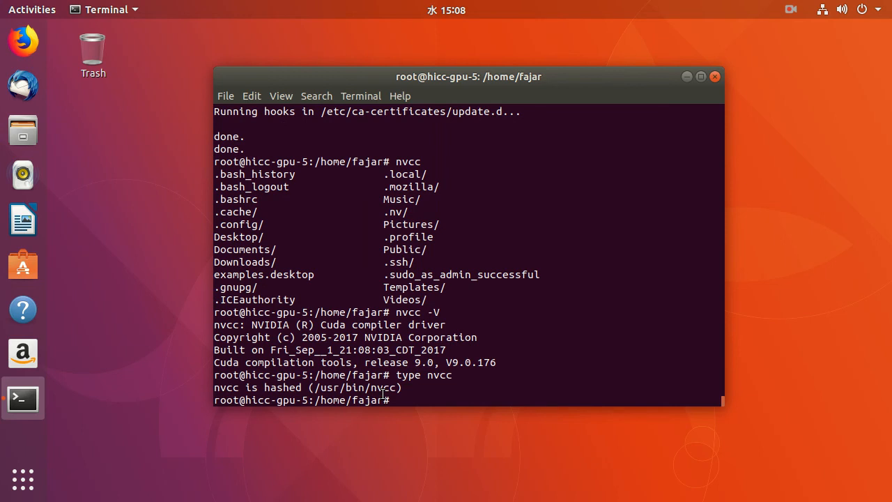
type("l")
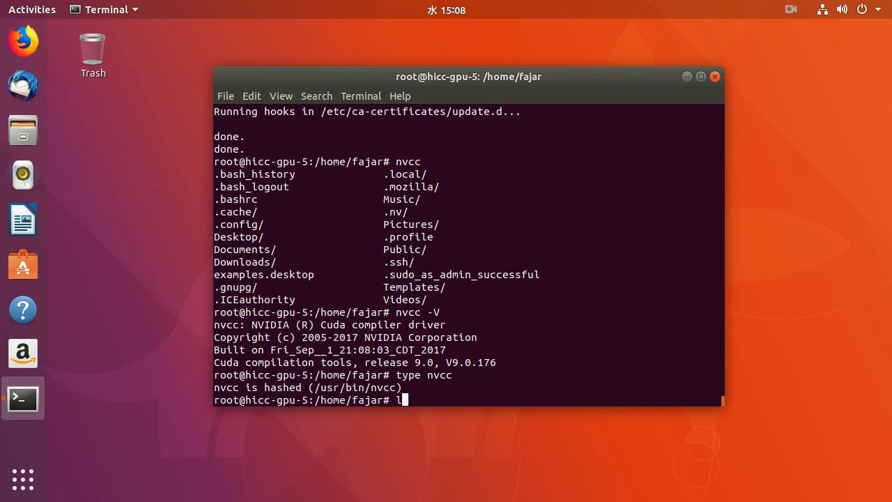
Step: List /usr/lib/nvidia-cuda-toolkit/ with Tab completion, showing its bin and libdevice folders
type("d")
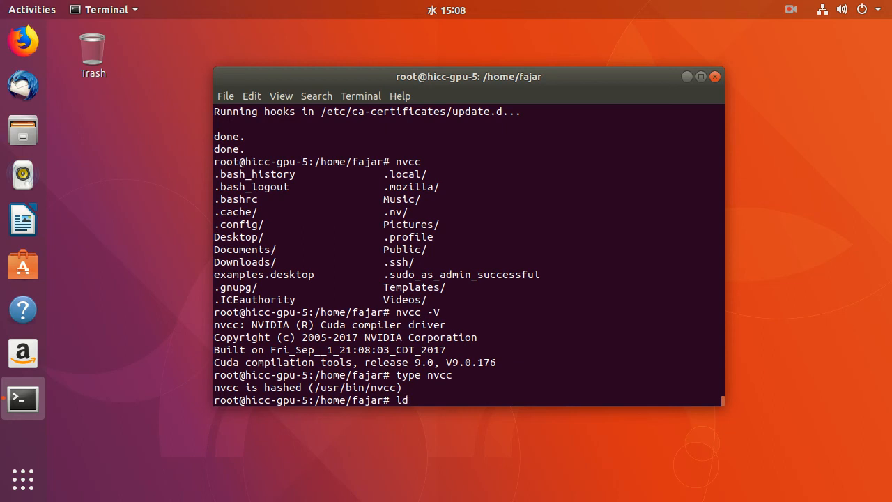
type("s")
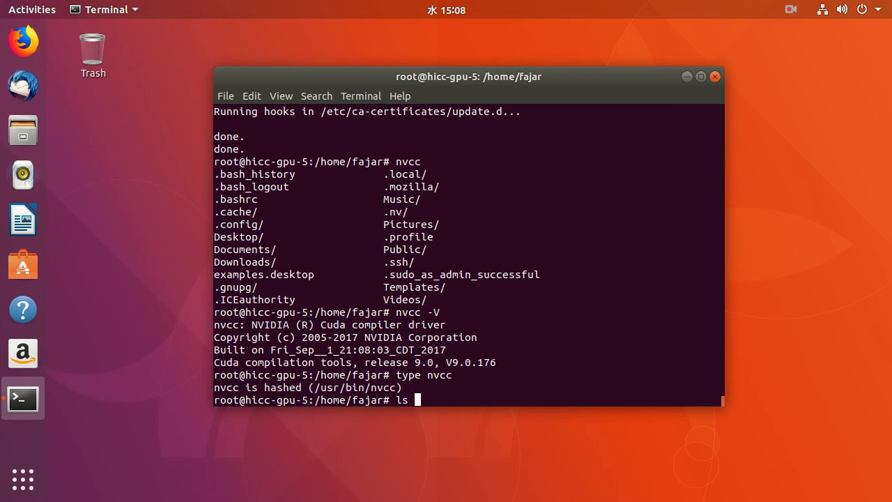
type("/usr/lib")
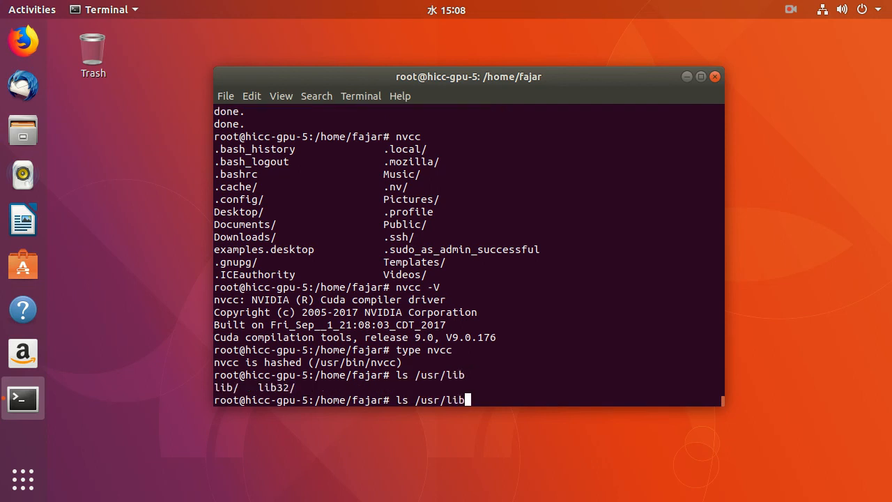
key("Tab")
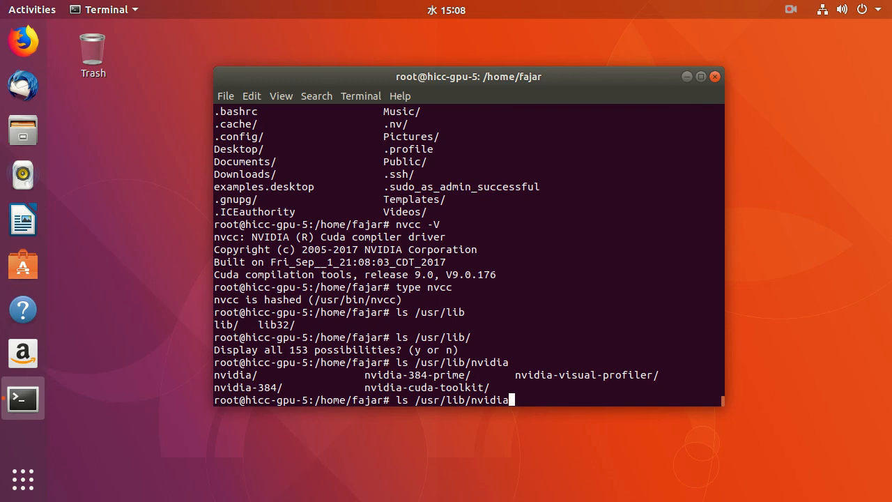
type("-c")
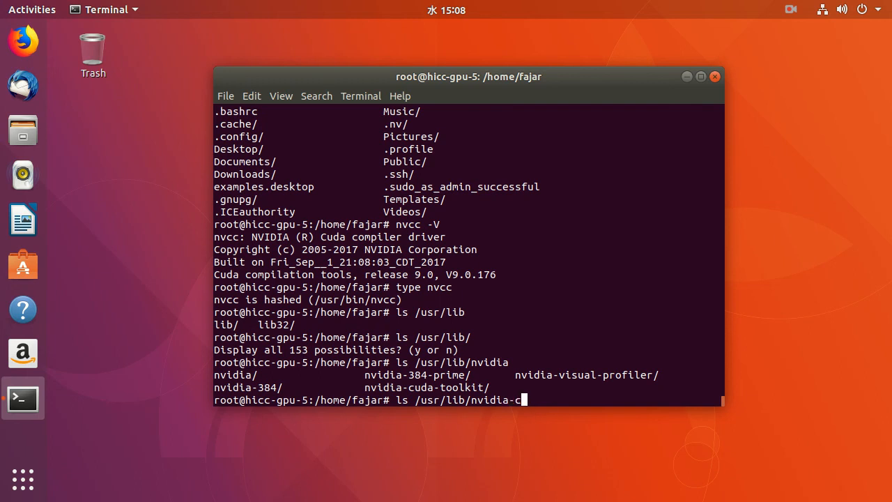
key("Return")
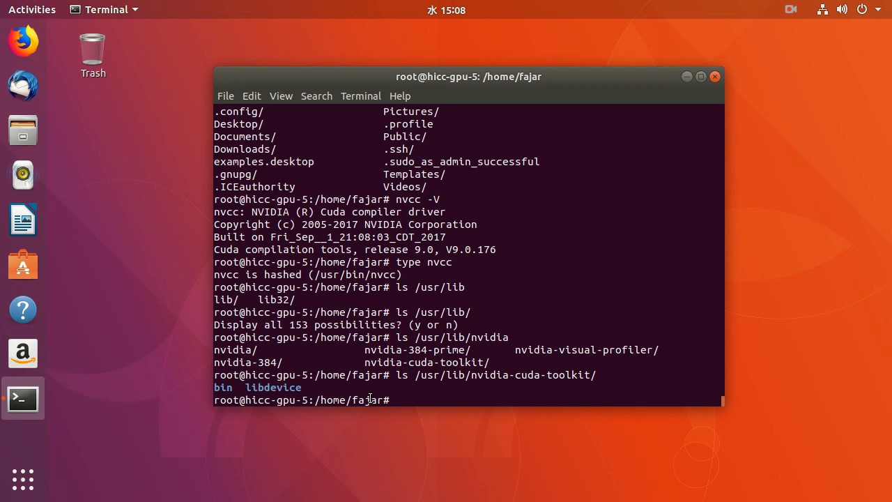
type("ls /usr/lib/nvi")
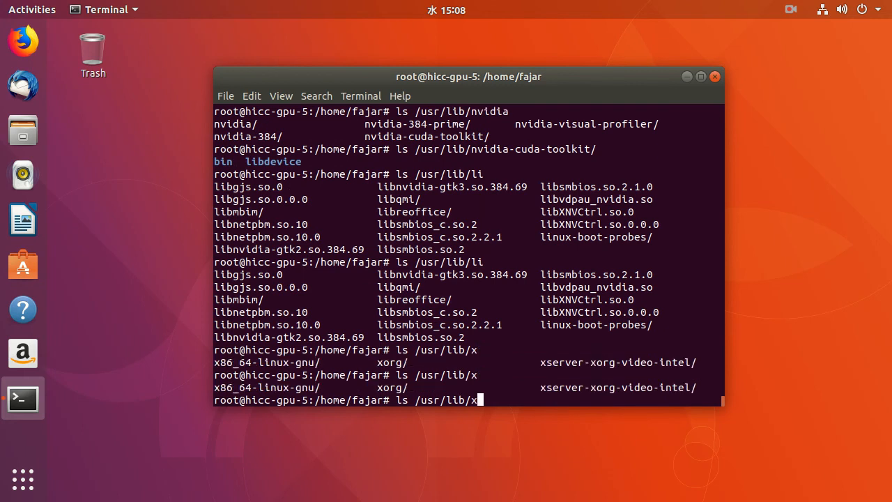
Step: Page through ls /usr/lib/x86_64-linux-gnu/ | more with Space, then stop the listing with Ctrl+C
type("8")
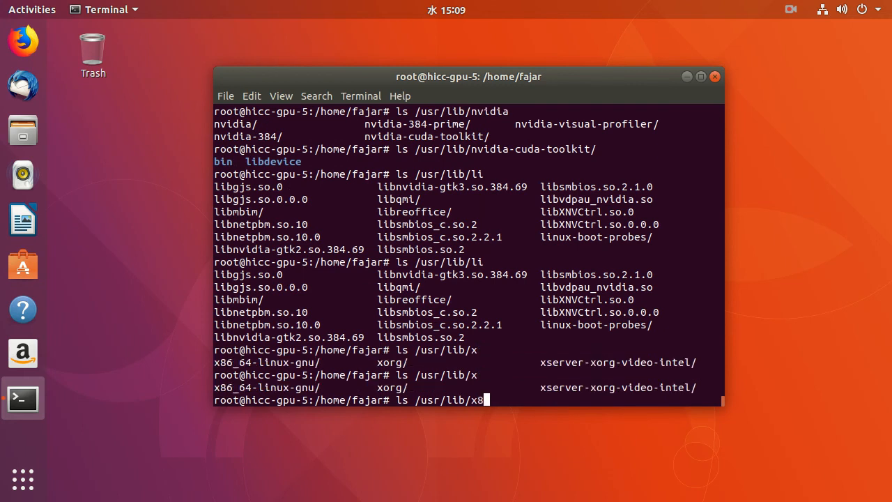
key("Tab")
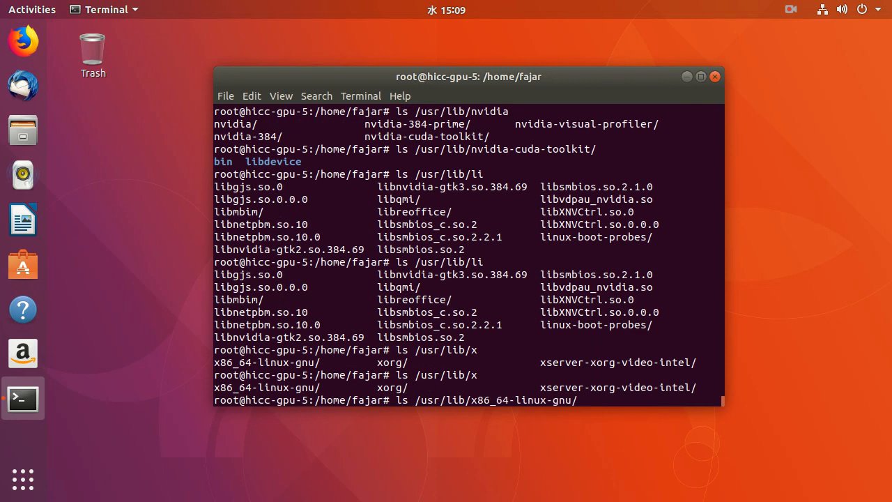
key("Tab")
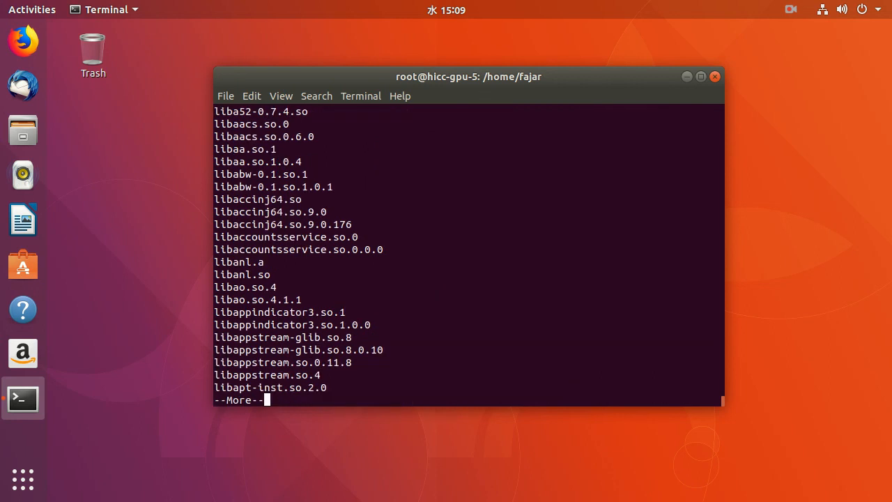
key("space")
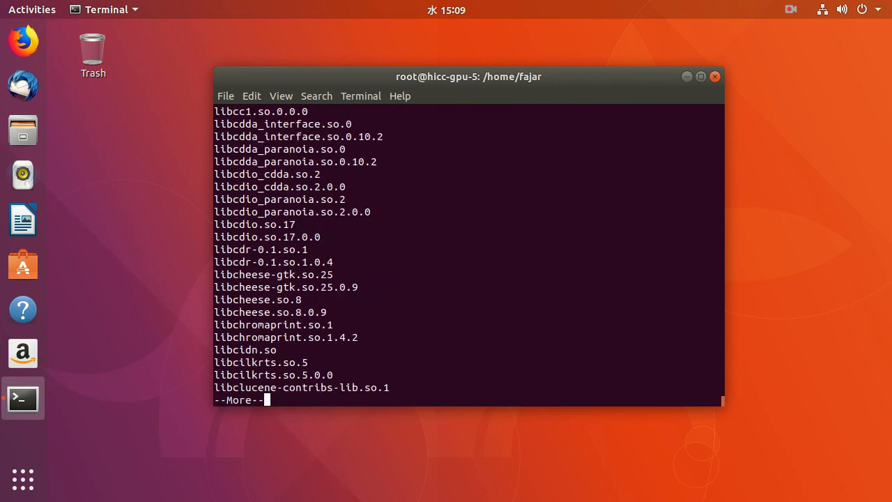
key("space")
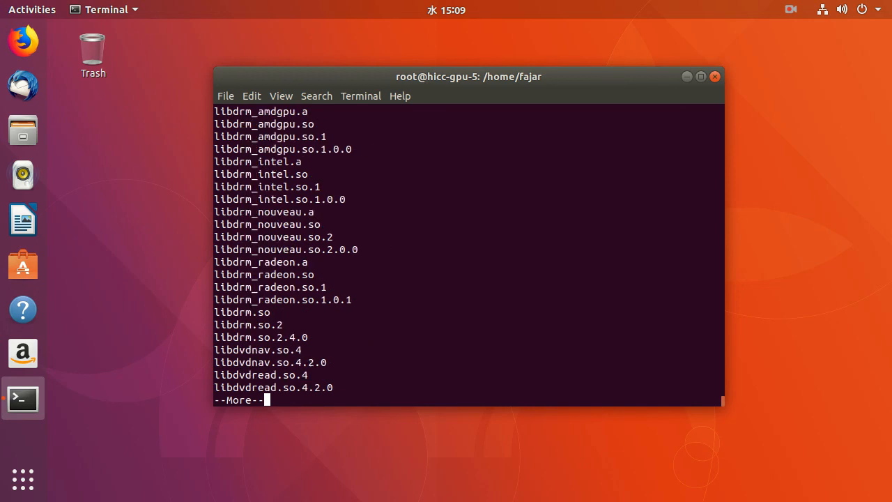
key("space")
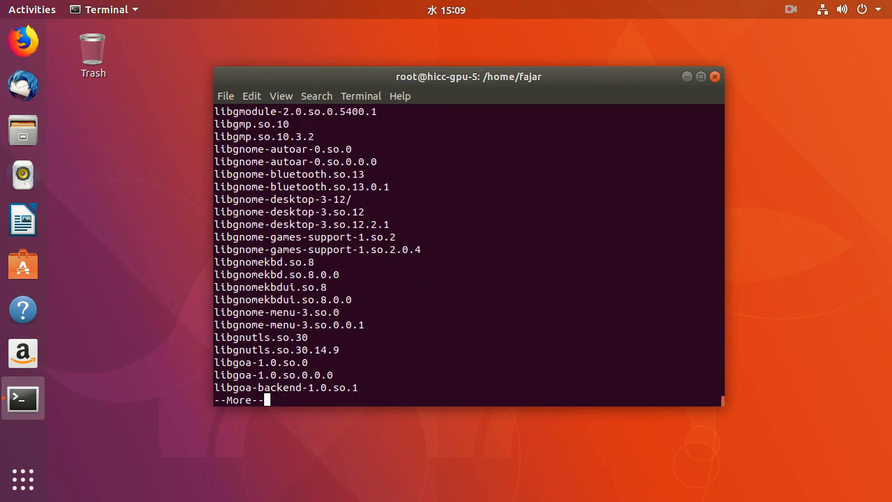
key("ctrl+c")
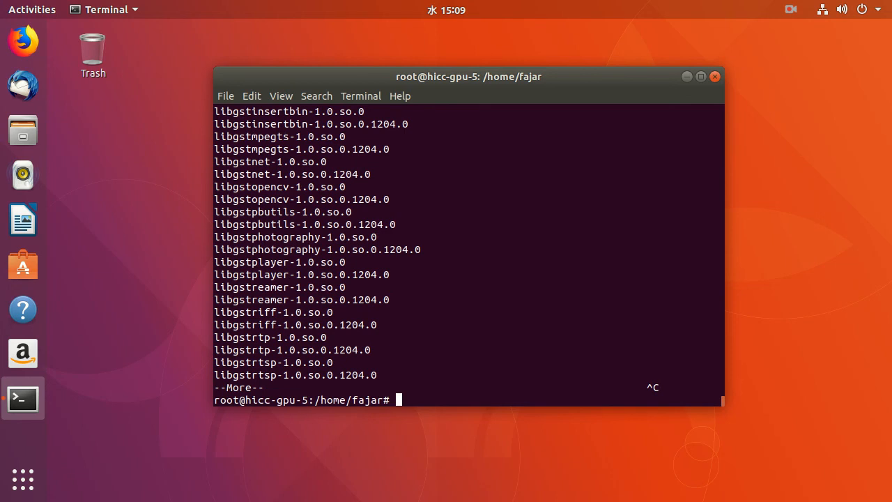
mouse_move(797, 13)
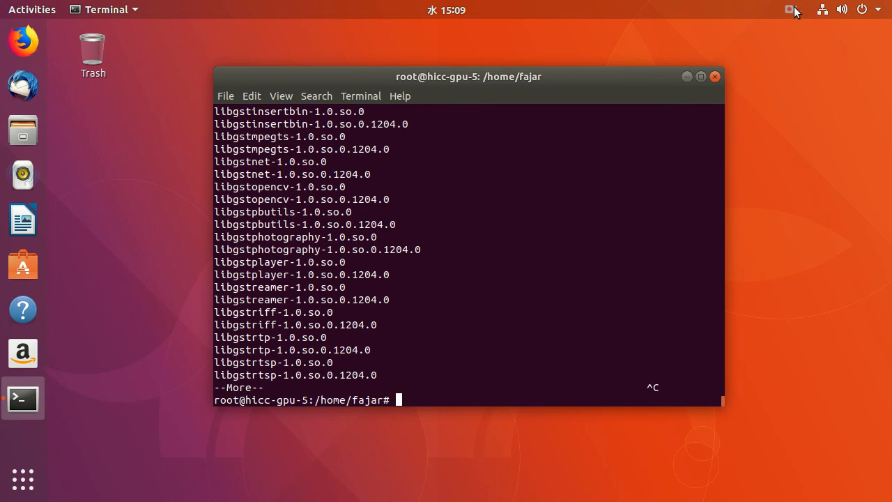